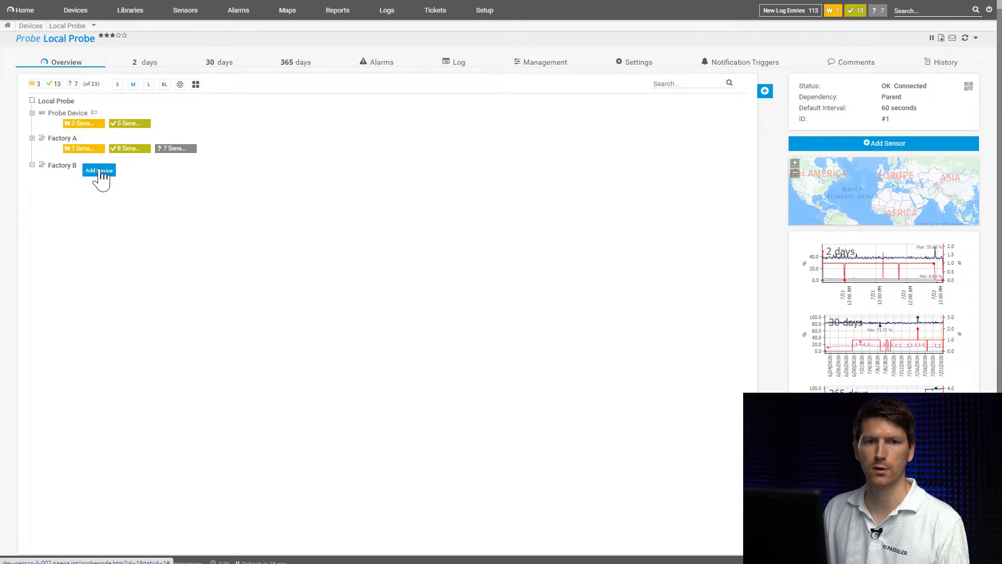
Step: Add a device to Factory B named MQTT Broker with address broker.hivemq.com
click(98, 171)
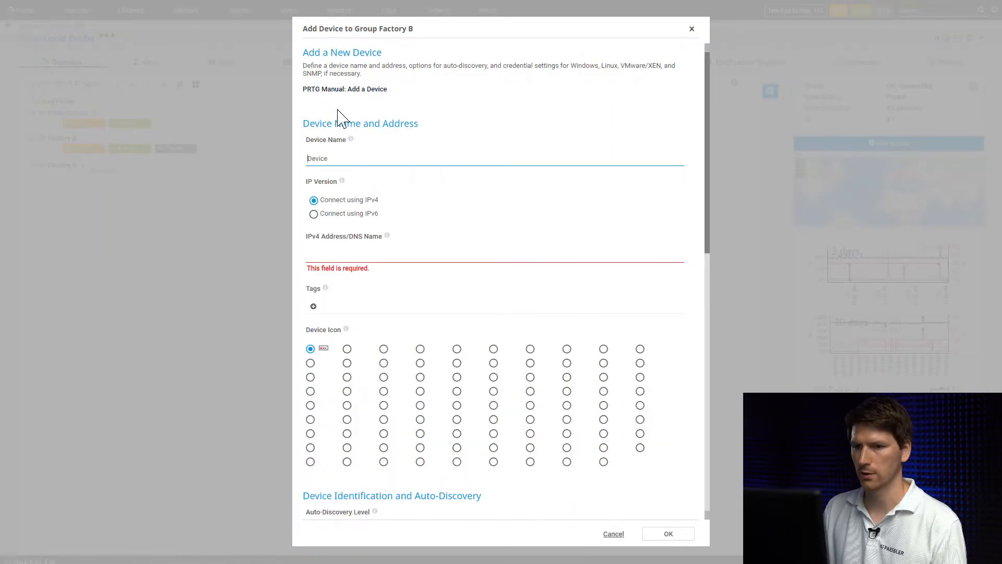
text(MQTT Broker)
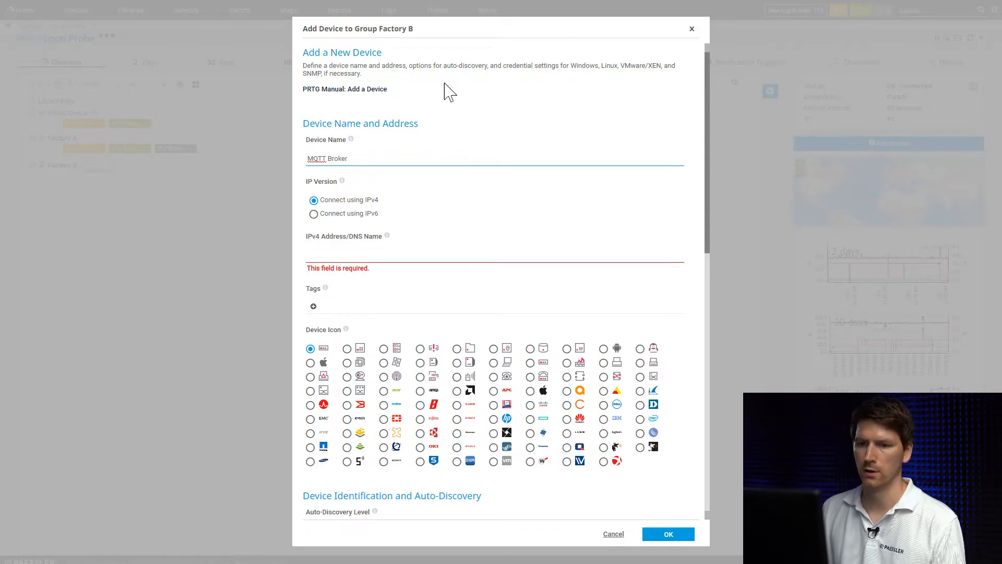
mouse_move(349, 248)
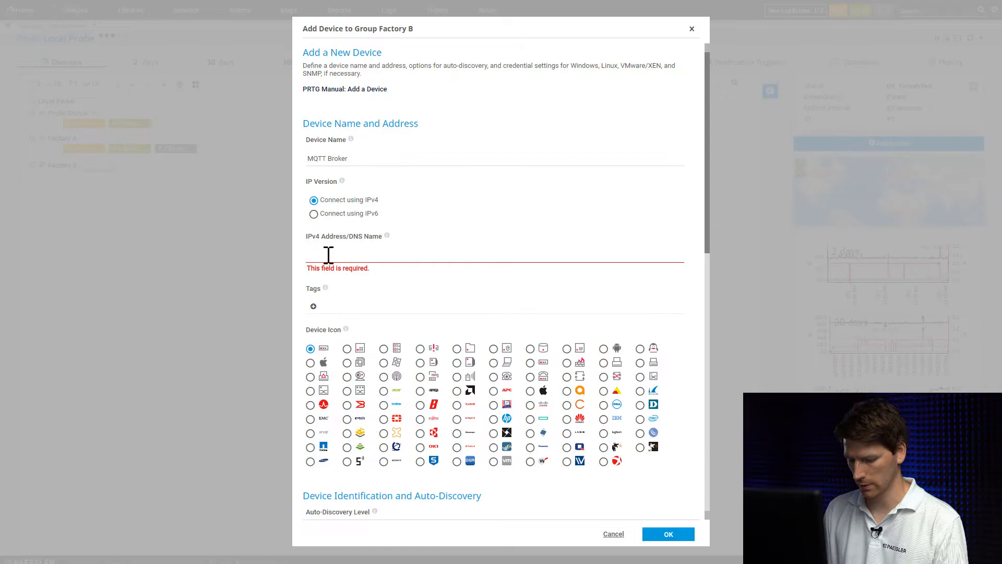
text(broker)
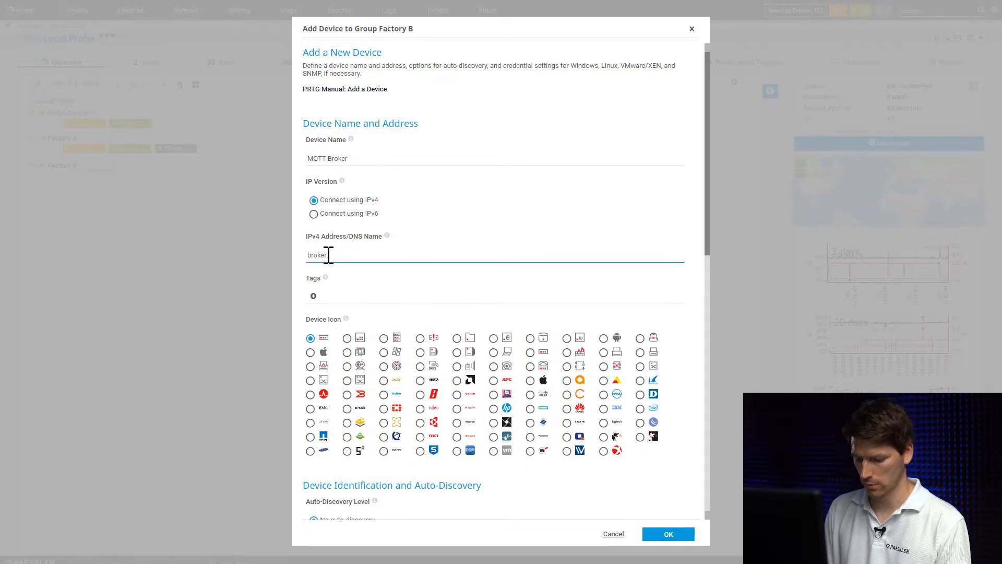
text(.hivemq.)
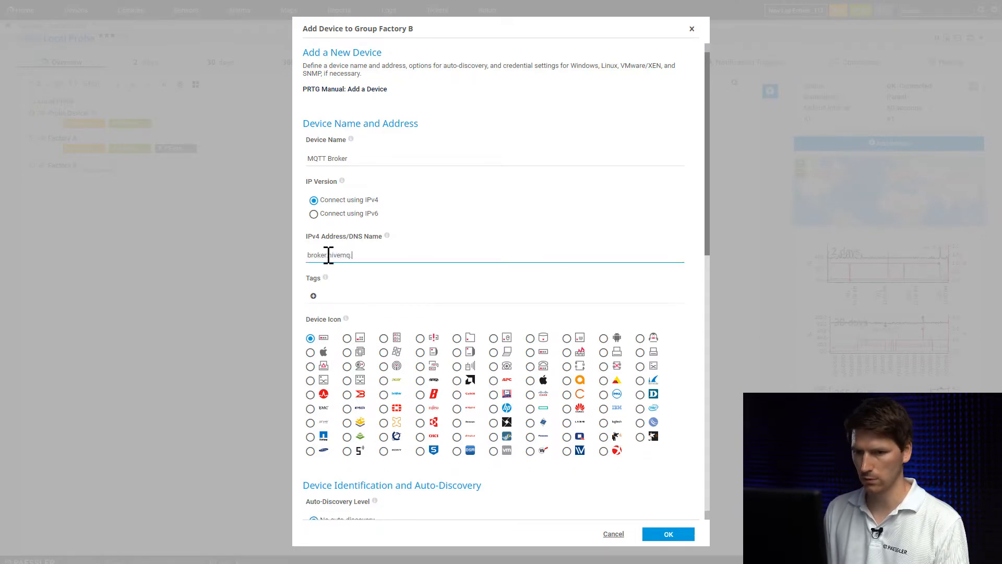
Step: Stop inheriting MQTT credentials (None, port 1883, no encryption) and confirm the device
scroll(down, 3)
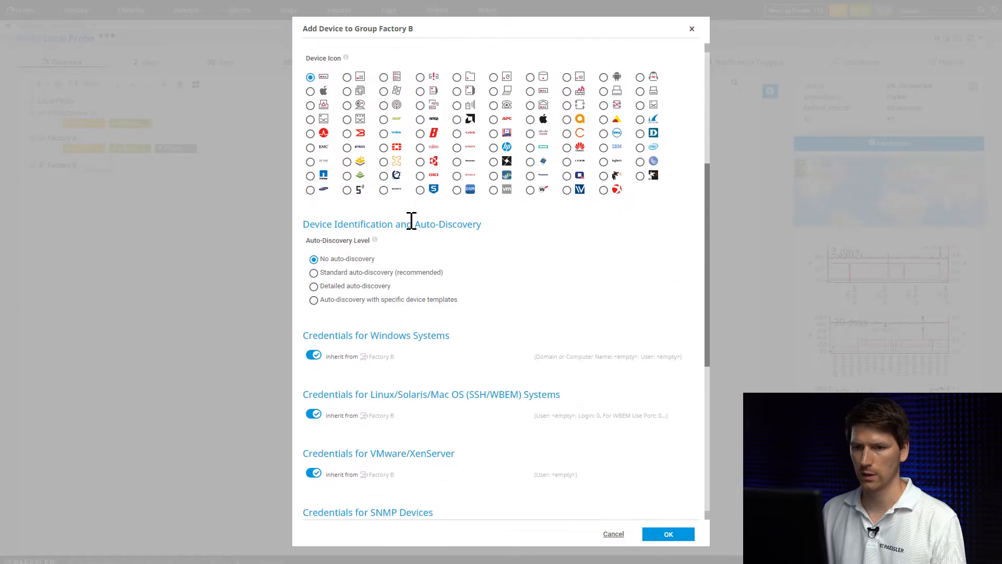
scroll(down, 3)
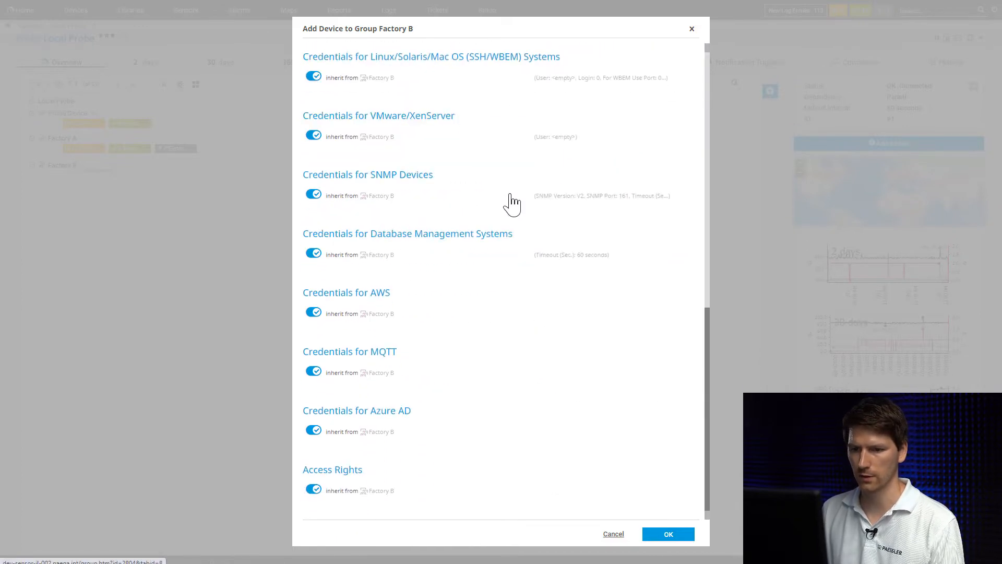
mouse_move(332, 375)
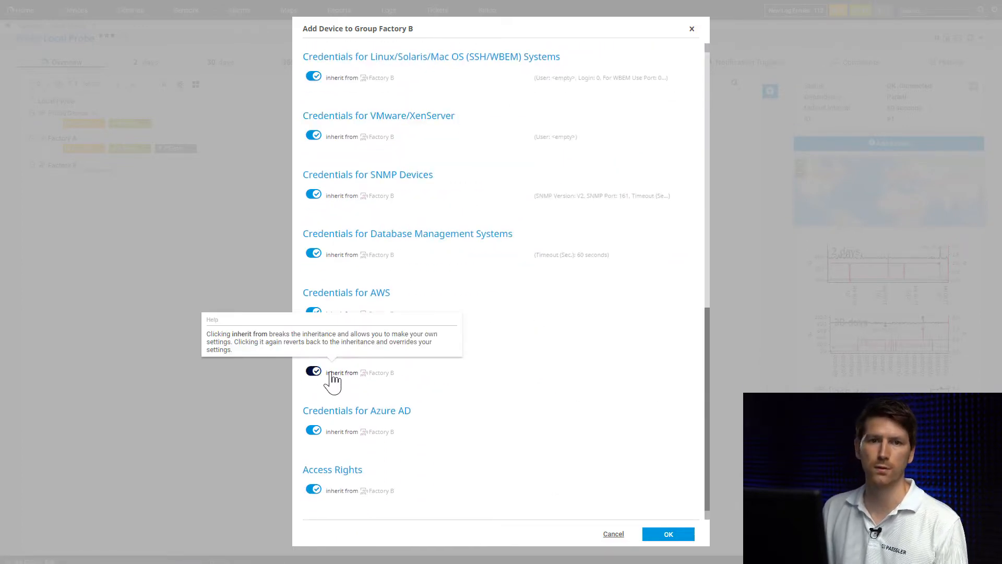
click(313, 371)
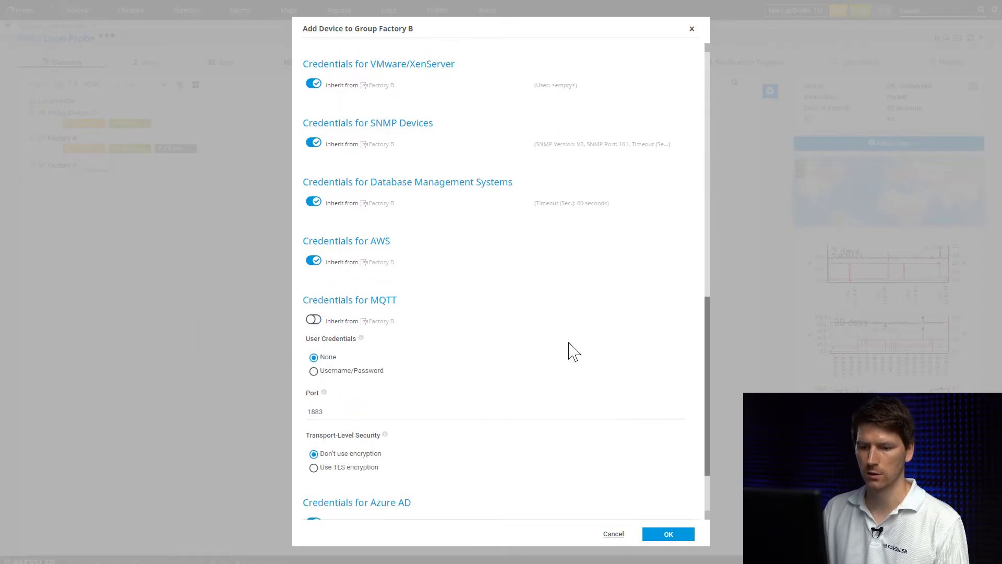
mouse_move(412, 382)
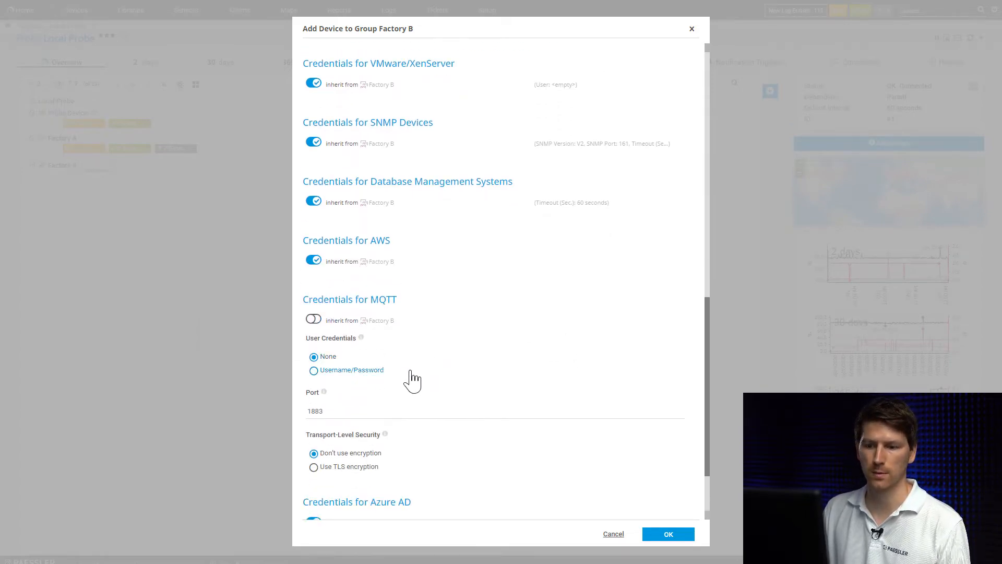
scroll(down, 3)
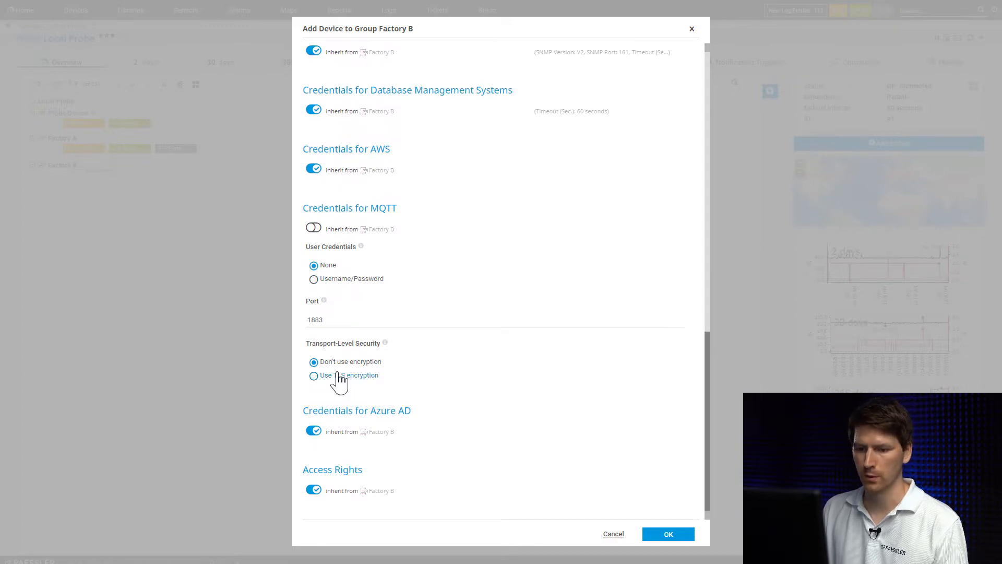
click(313, 375)
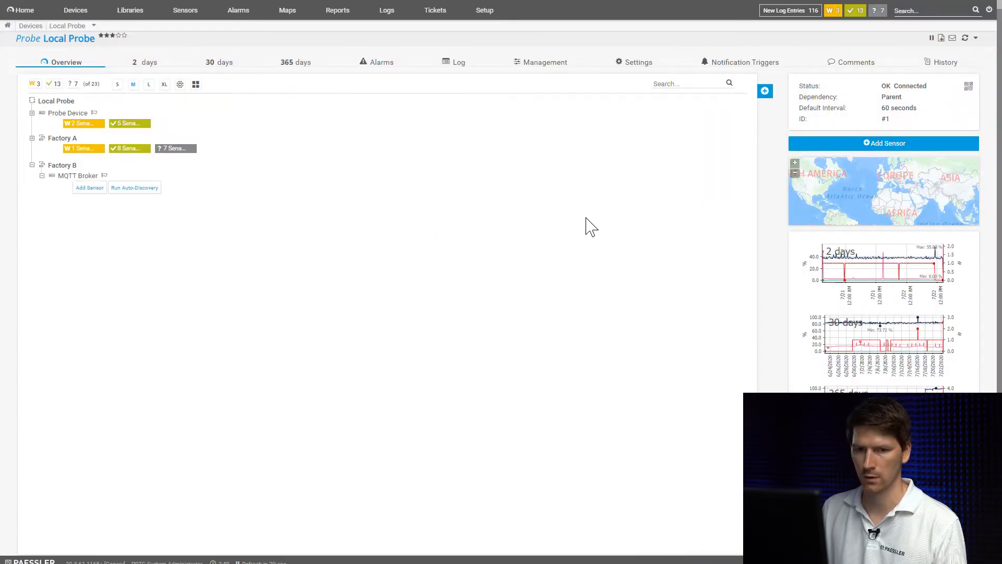
Step: Add a sensor to MQTT Broker, choosing the MQTT Statistics BETA type
click(89, 188)
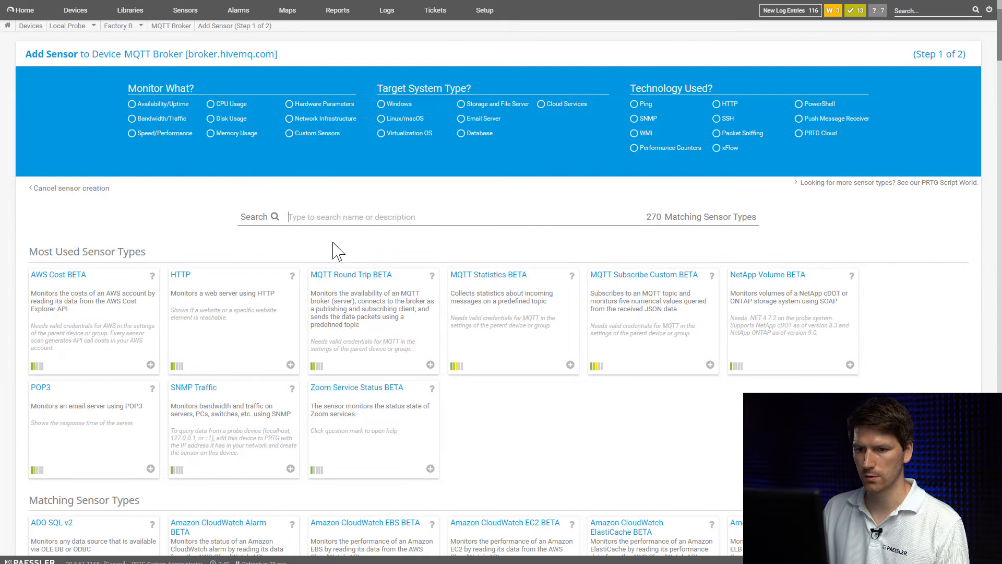
text(mqtt)
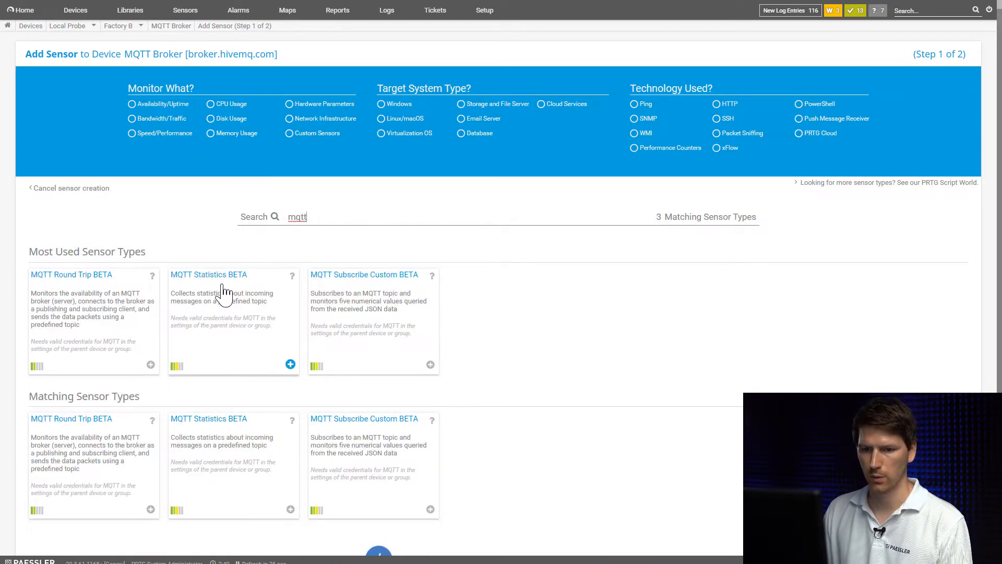
click(290, 363)
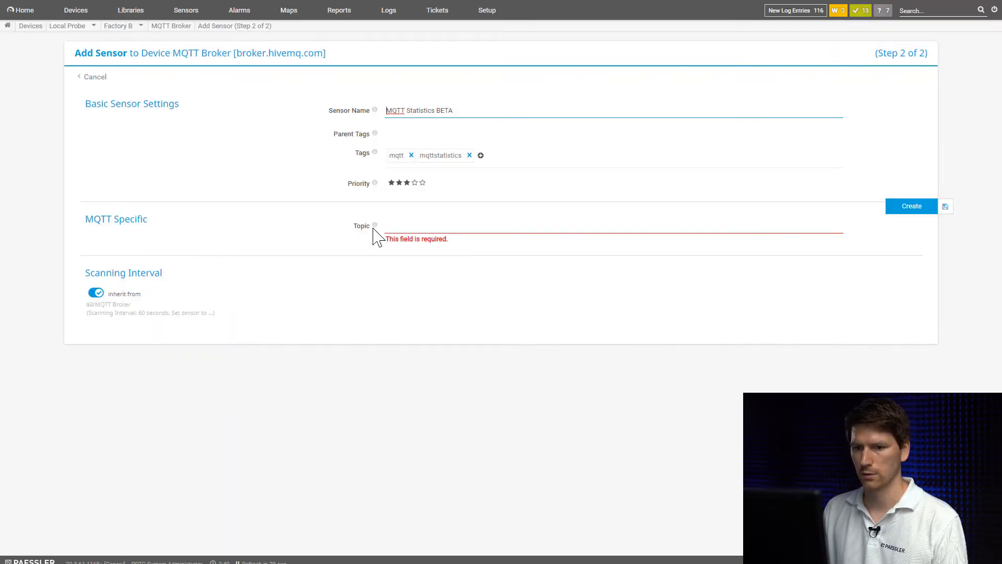
mouse_move(373, 226)
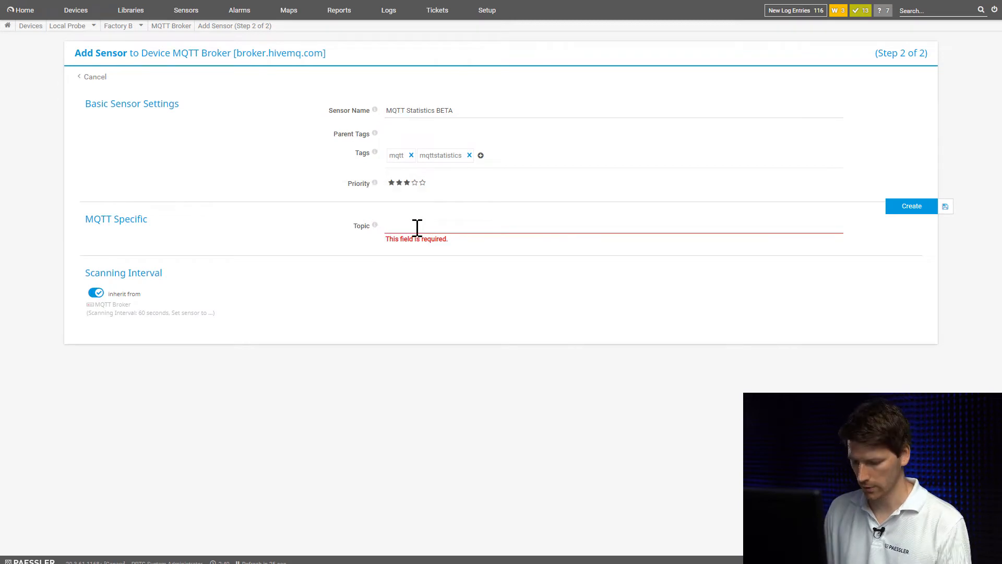
Step: Create the MQTT Statistics sensor with topic testtopic/ and return to the device
text(testtopic/)
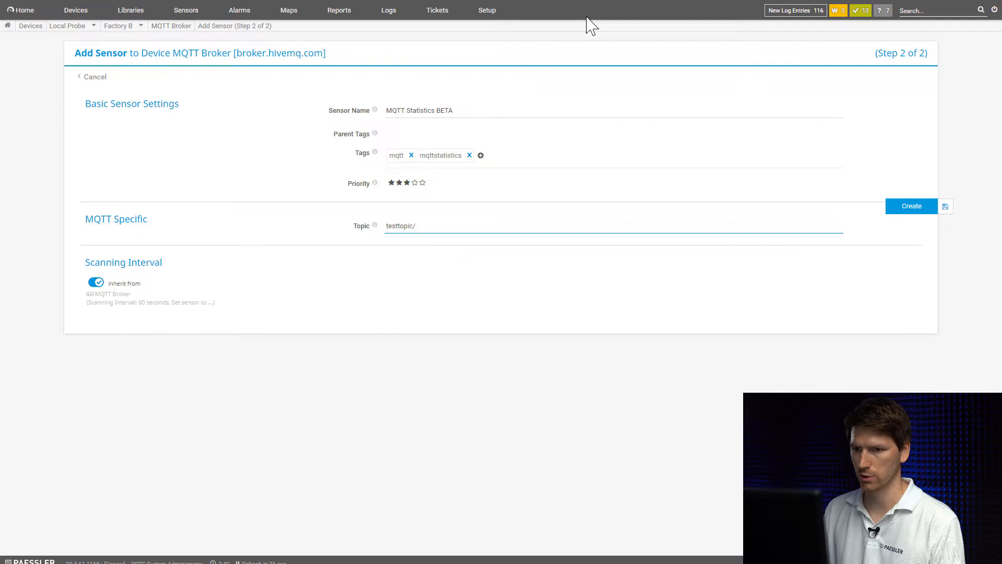
click(911, 206)
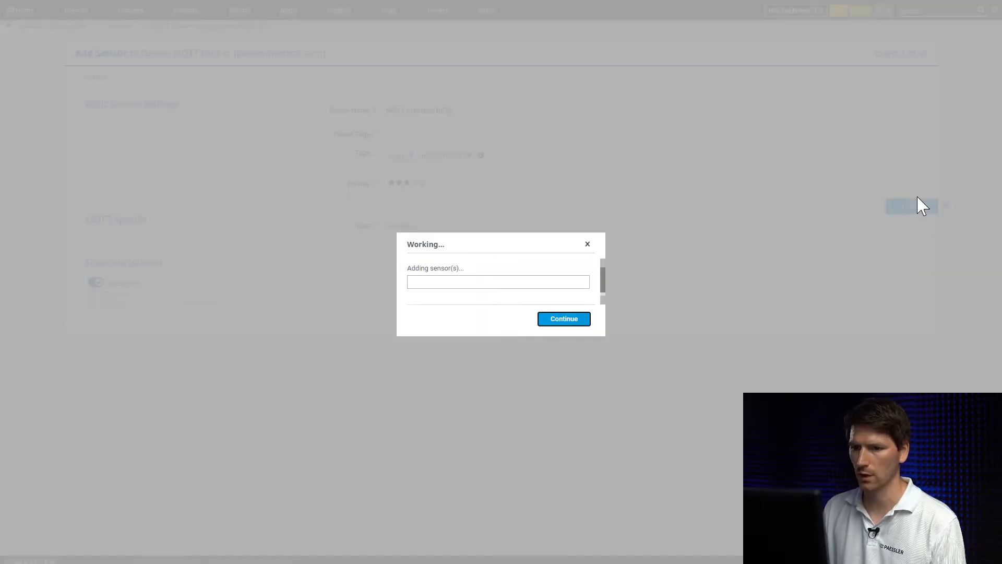
click(564, 319)
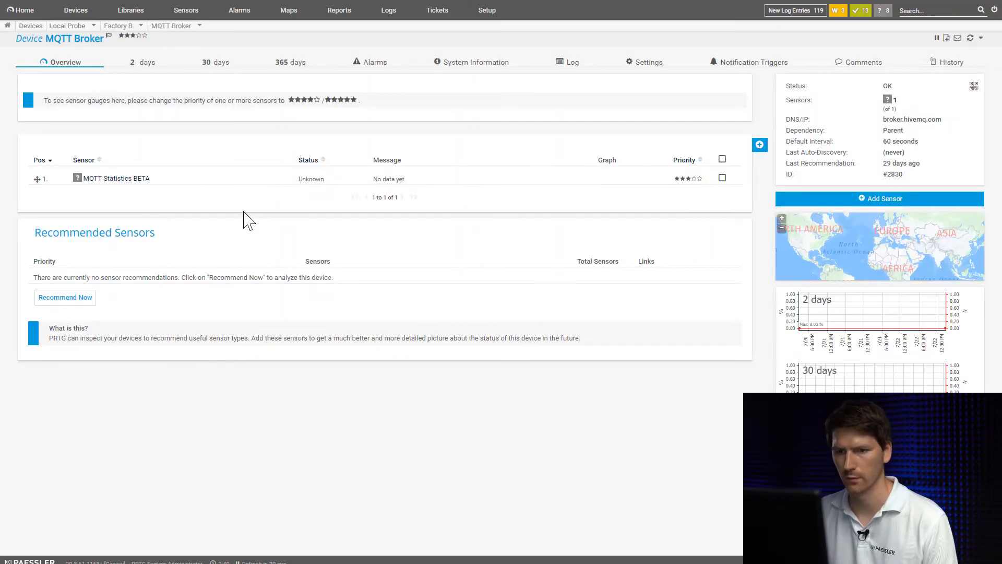
mouse_move(172, 207)
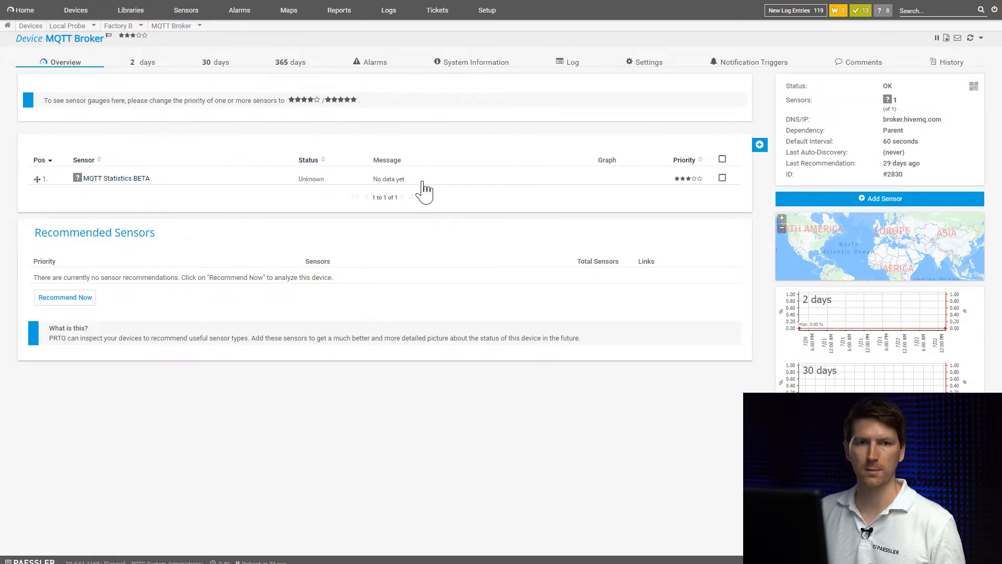
mouse_move(339, 222)
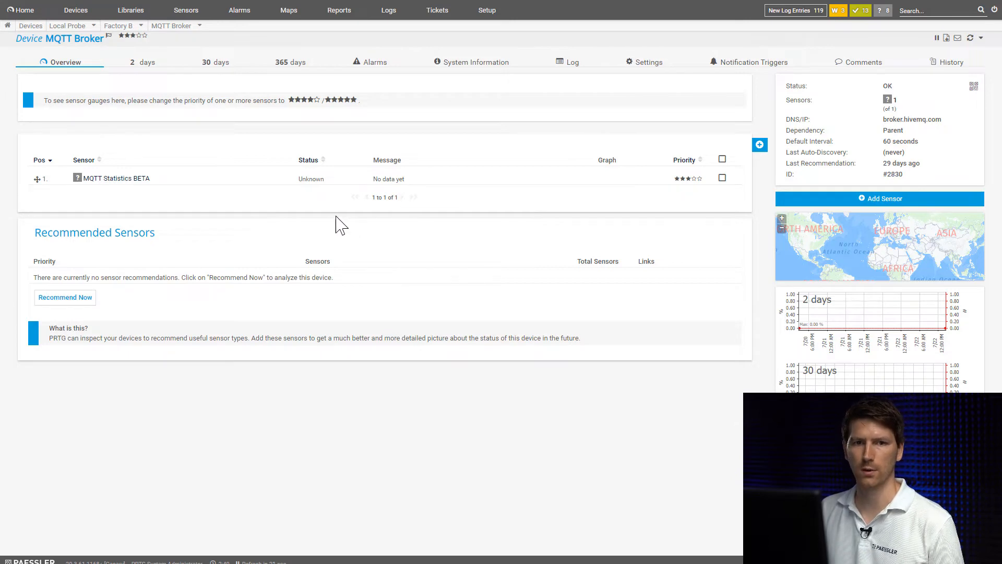
mouse_move(378, 210)
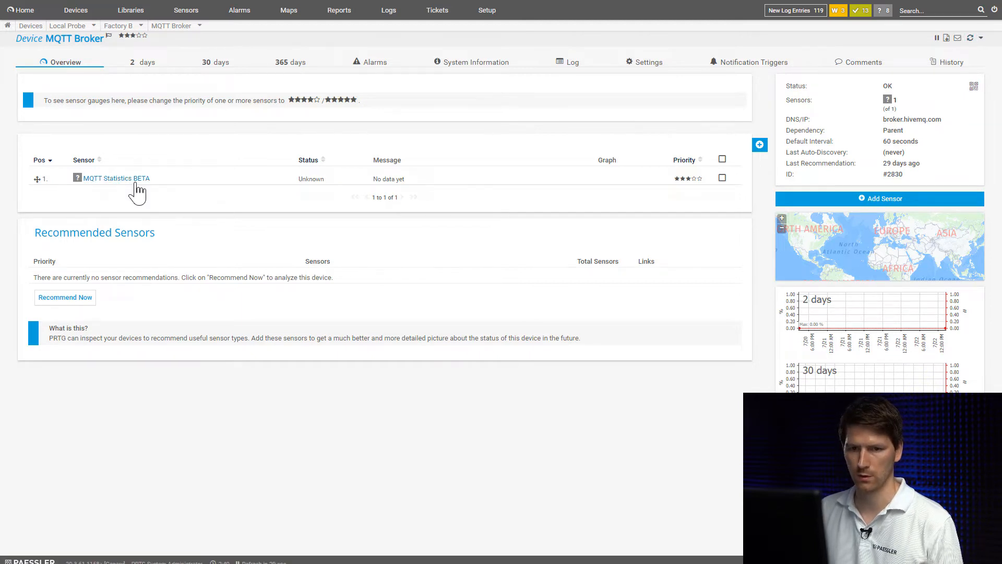
Step: Show the MQTT Statistics BETA sensor's overview page
click(116, 177)
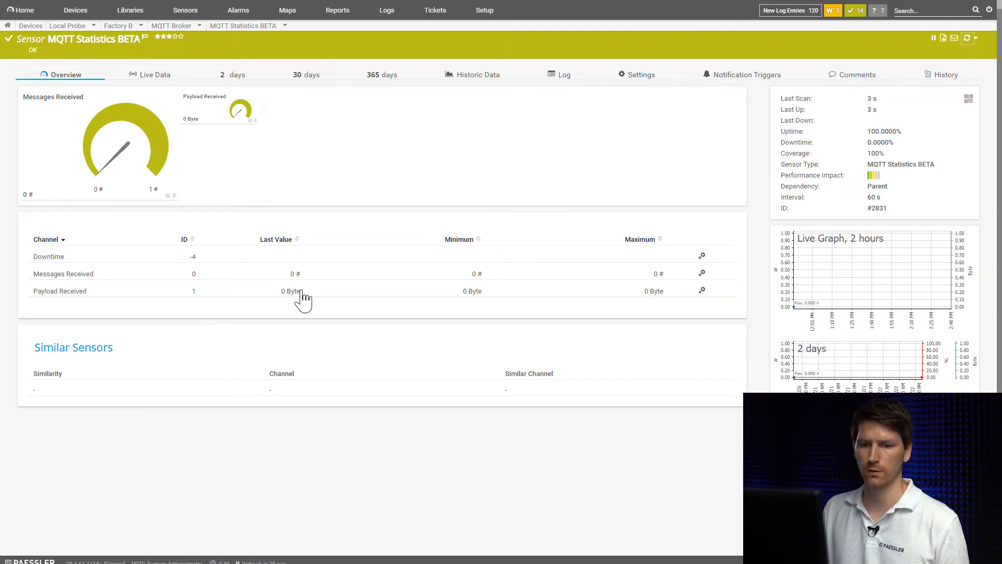
mouse_move(934, 97)
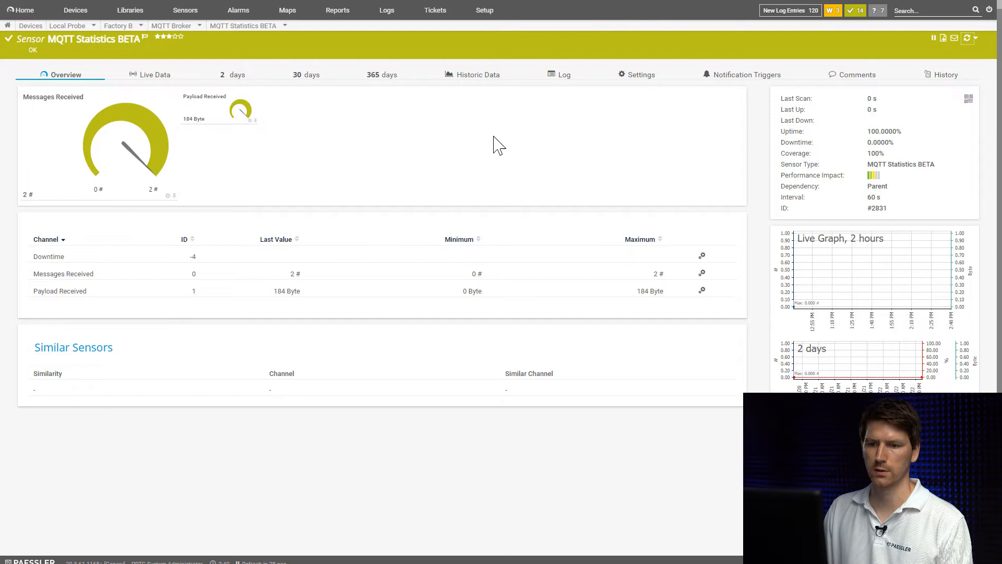
mouse_move(313, 280)
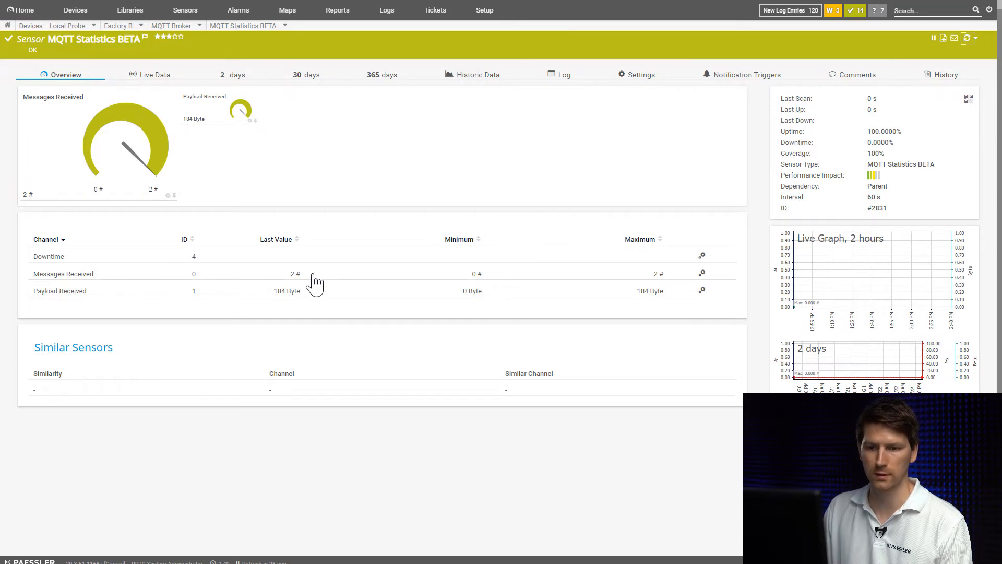
mouse_move(296, 280)
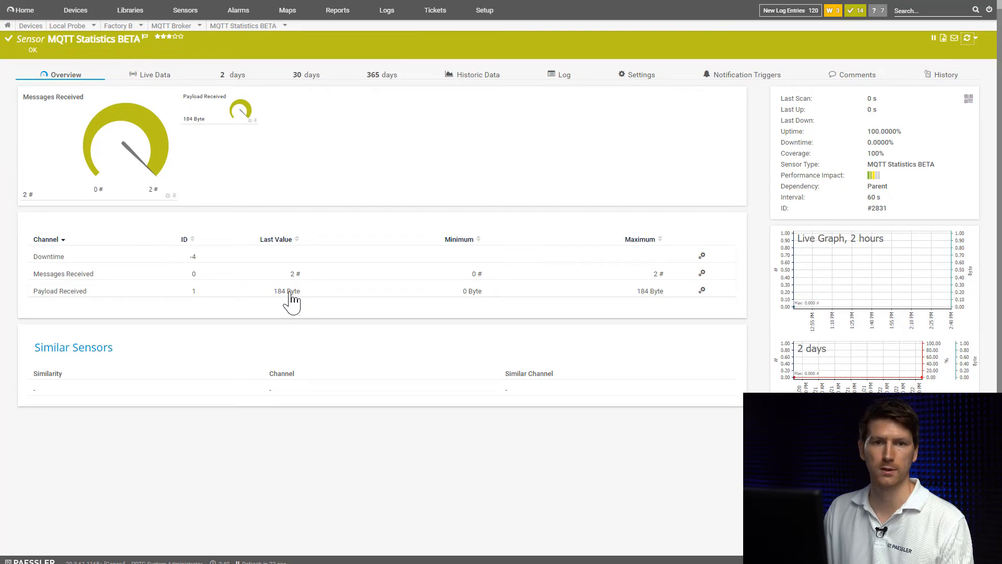
mouse_move(318, 283)
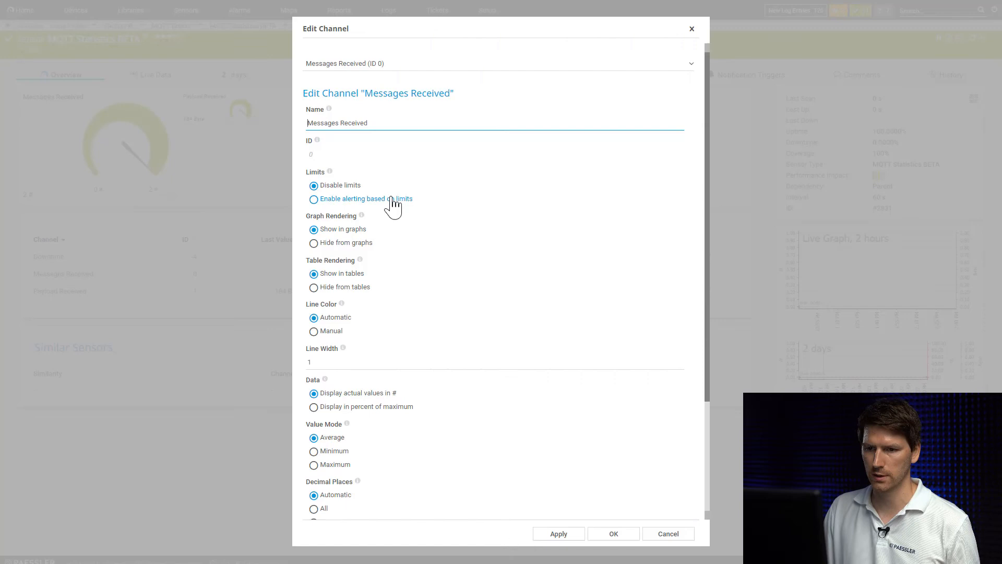
mouse_move(495, 261)
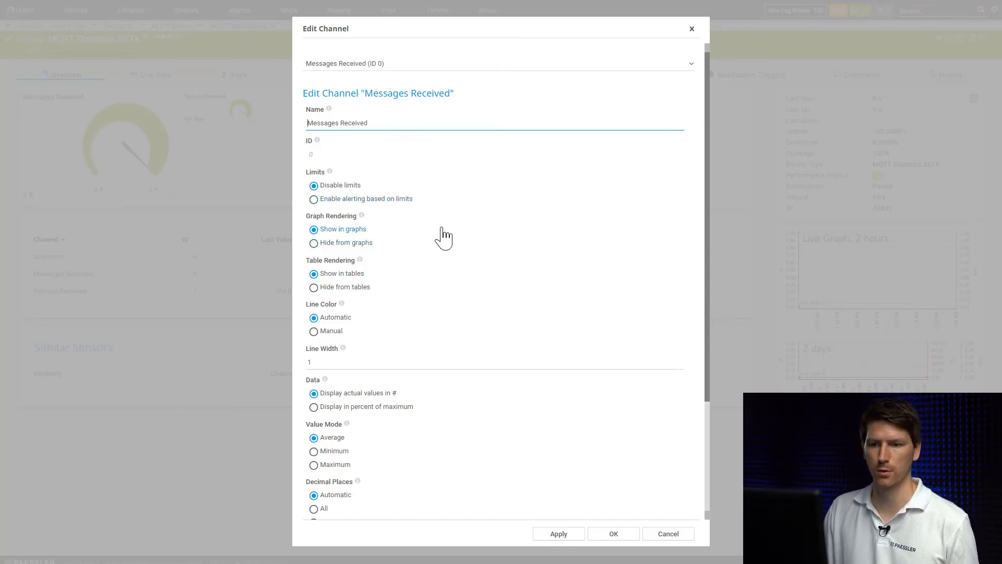
Step: Enable limit-based alerting on Messages Received with a lower warning limit of 1
click(313, 198)
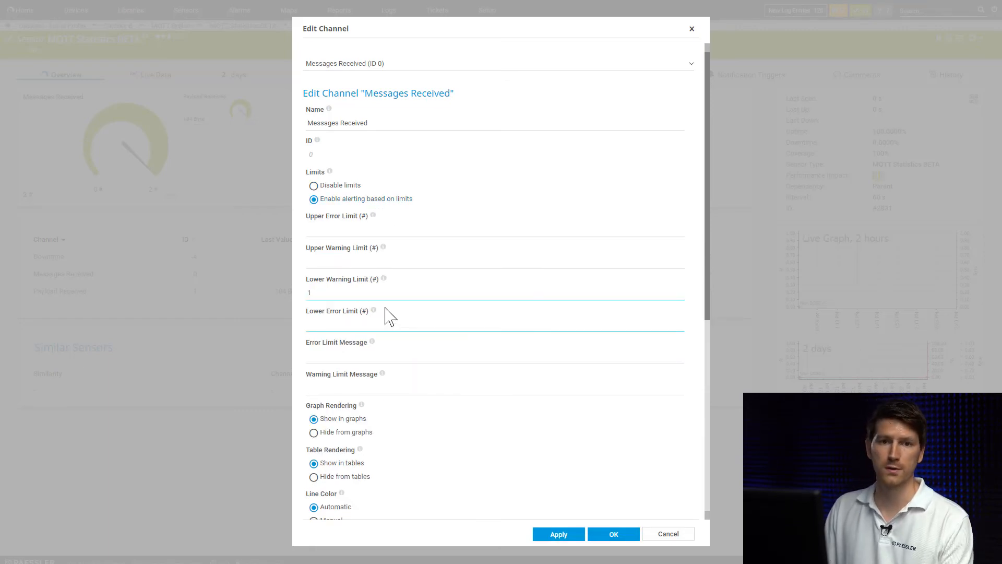
mouse_move(374, 311)
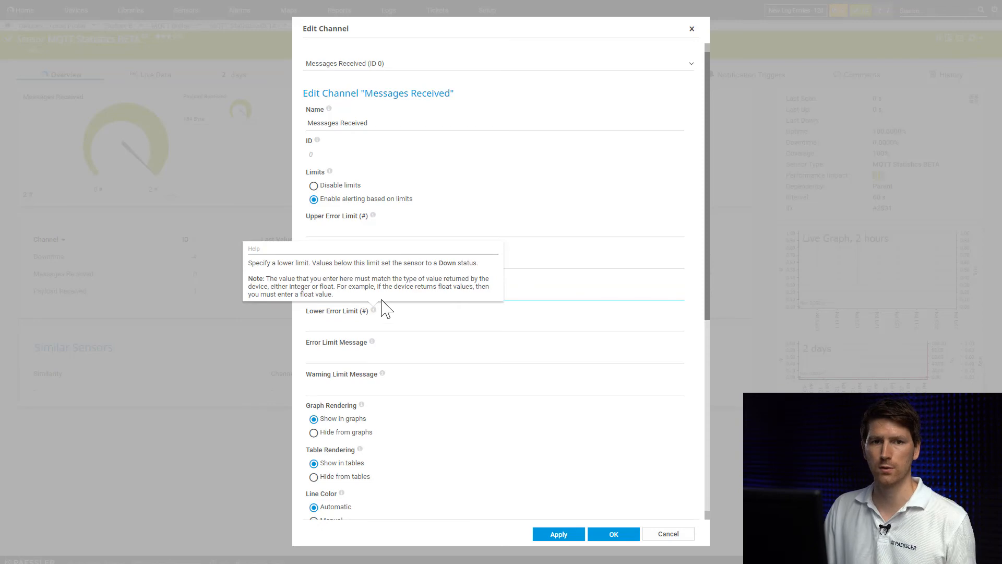
text(1)
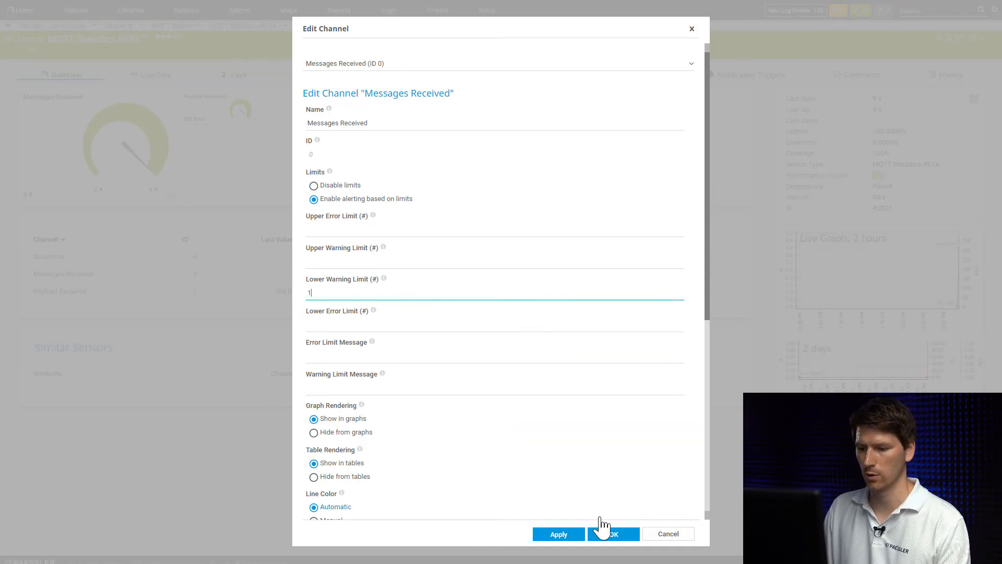
click(614, 533)
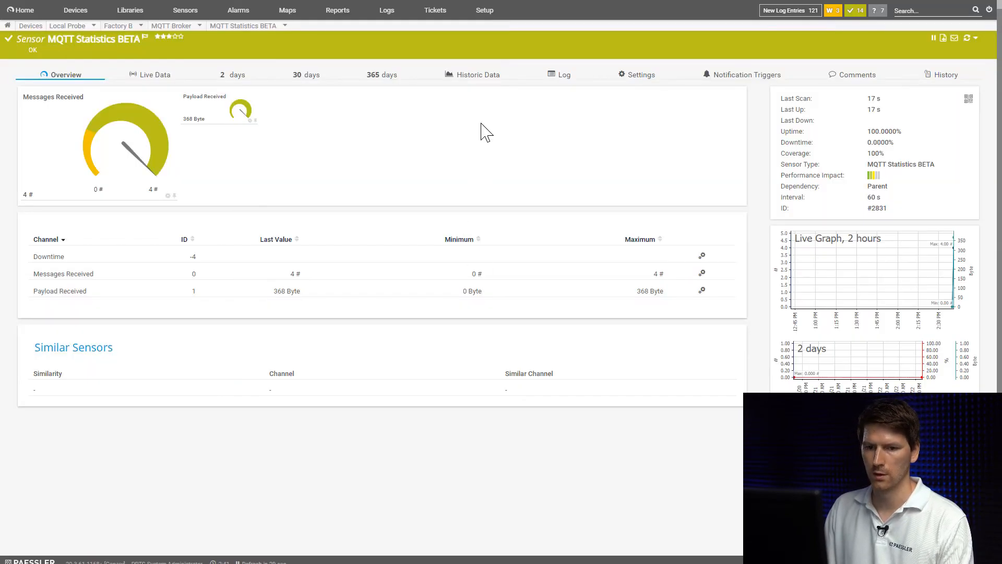